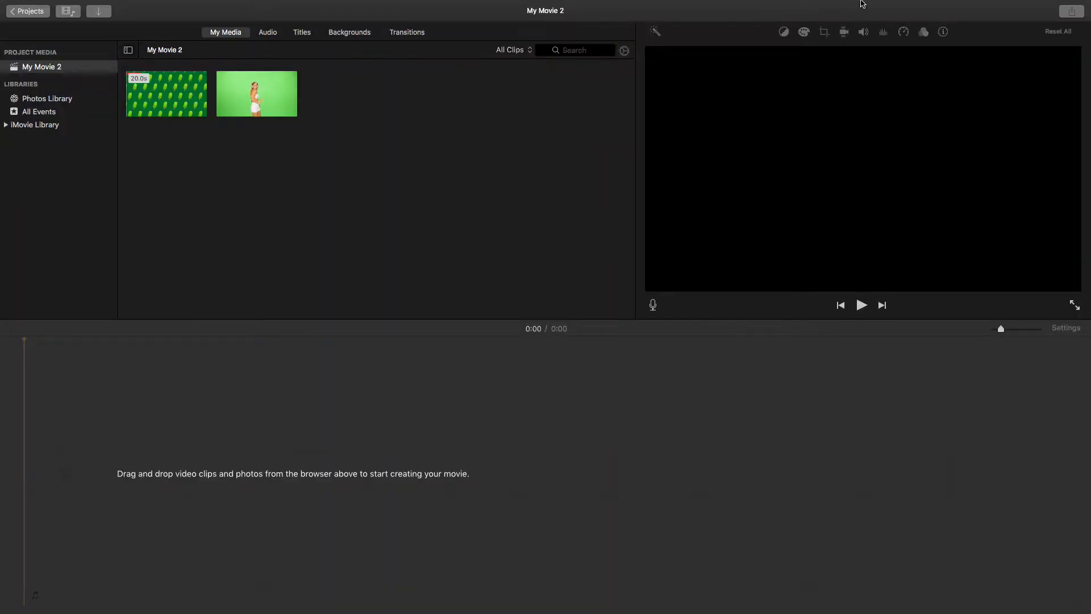
pyautogui.moveTo(231, 130)
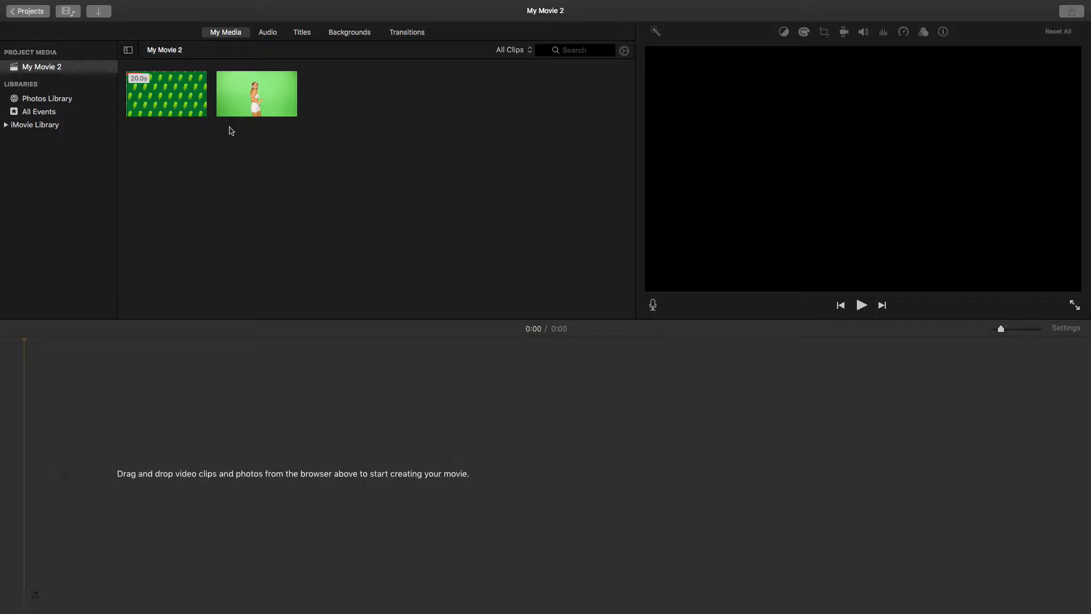
pyautogui.moveTo(287, 129)
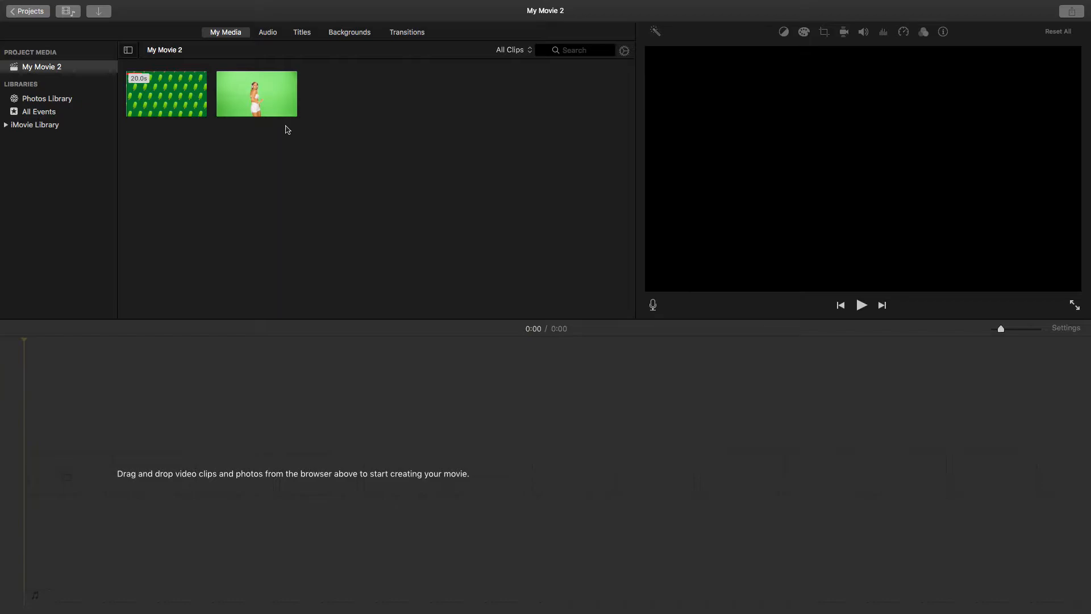
pyautogui.moveTo(161, 141)
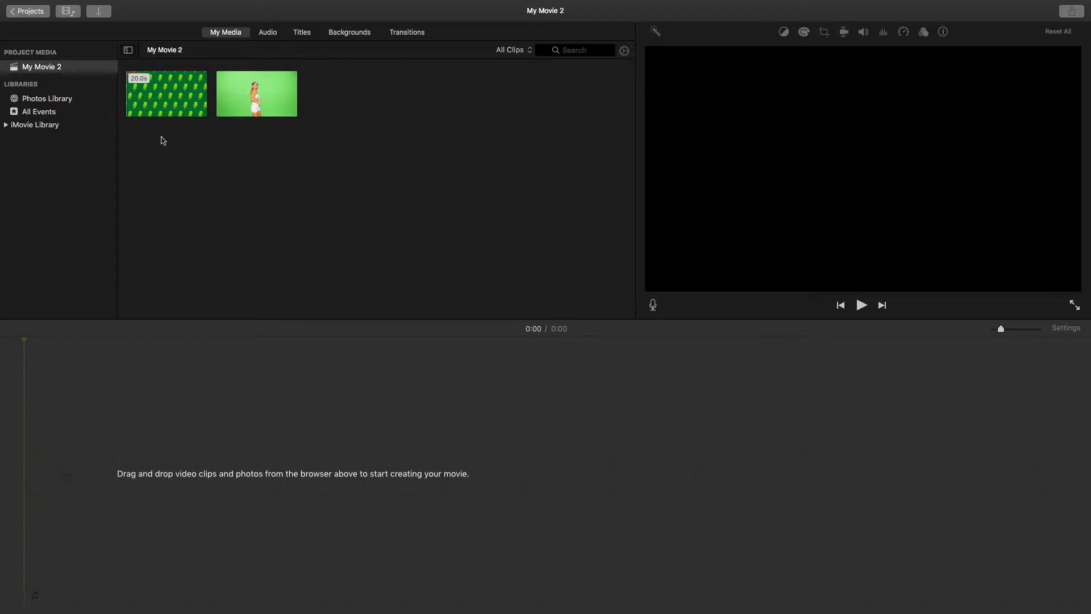
# Add the 20-second popsicle background clip to the timeline and preview it briefly
pyautogui.click(166, 104)
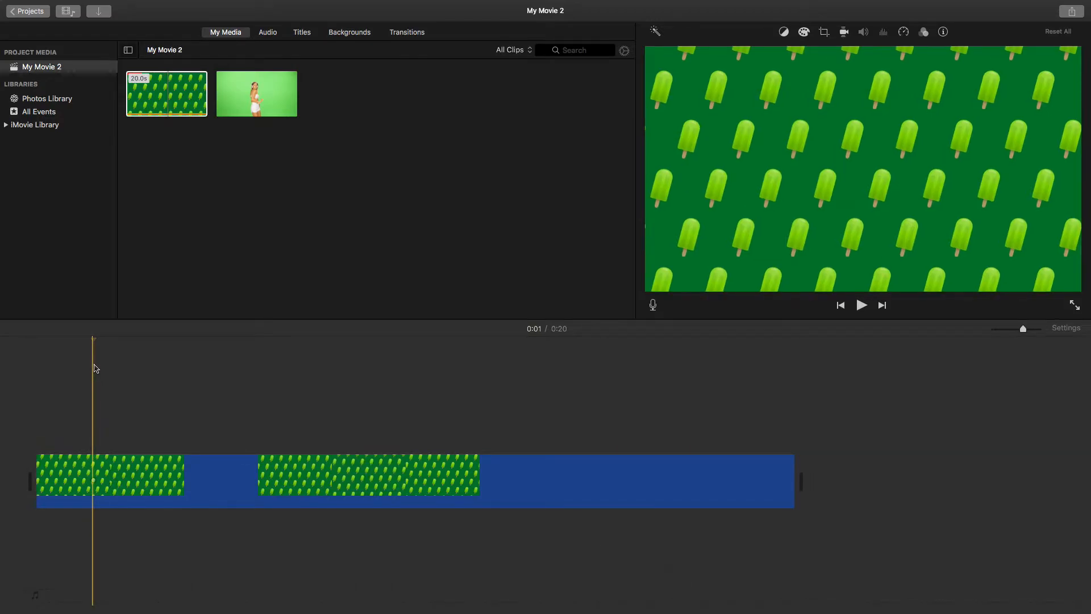
pyautogui.click(860, 305)
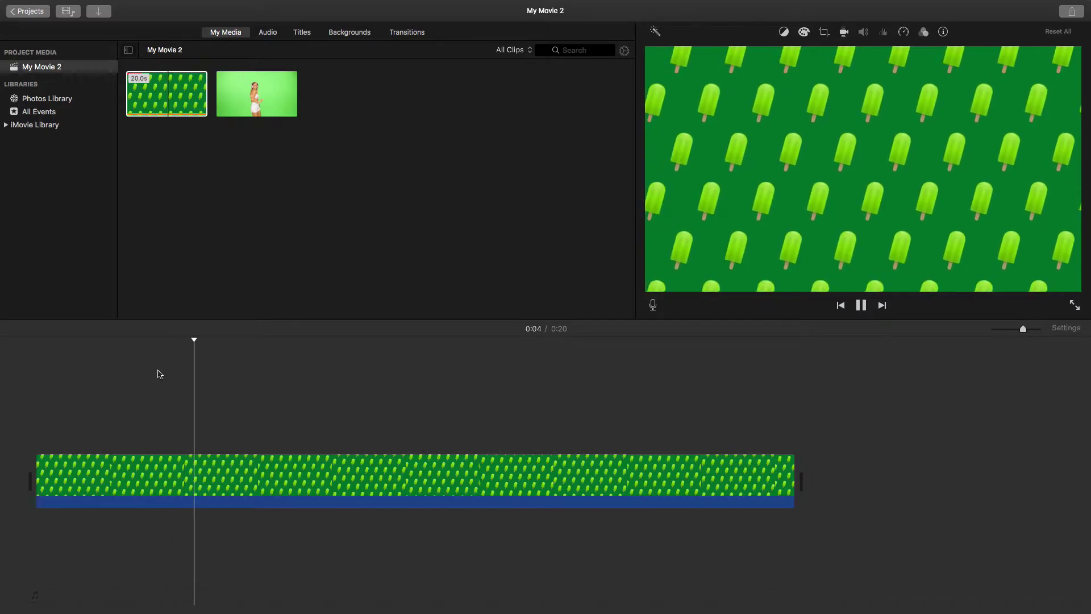
pyautogui.press('space')
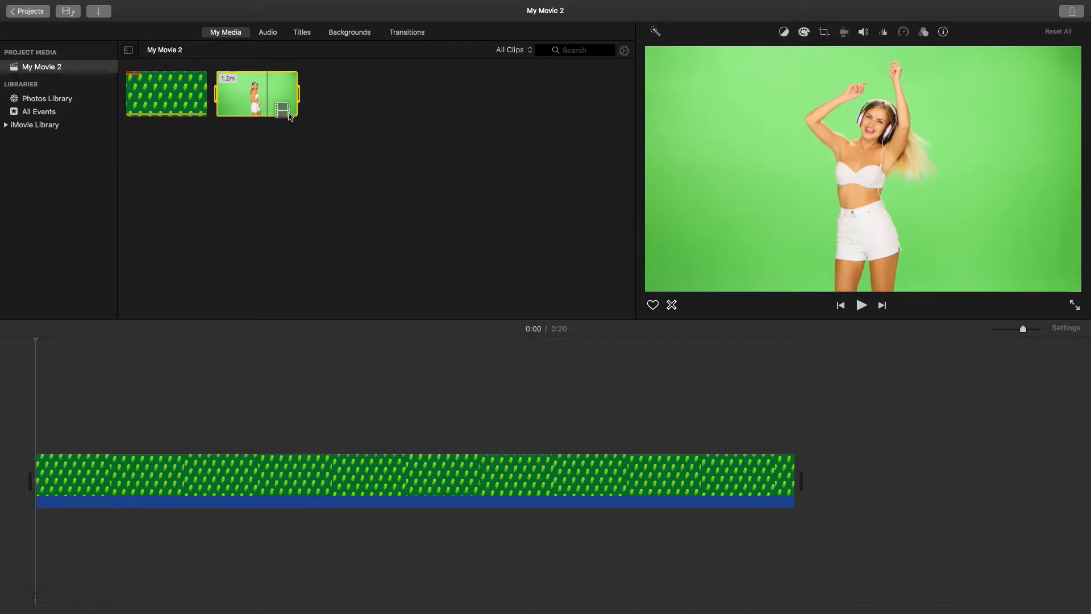
# Stack the green-screen dancer clip above the background and trim it to the 20-second length
pyautogui.click(234, 482)
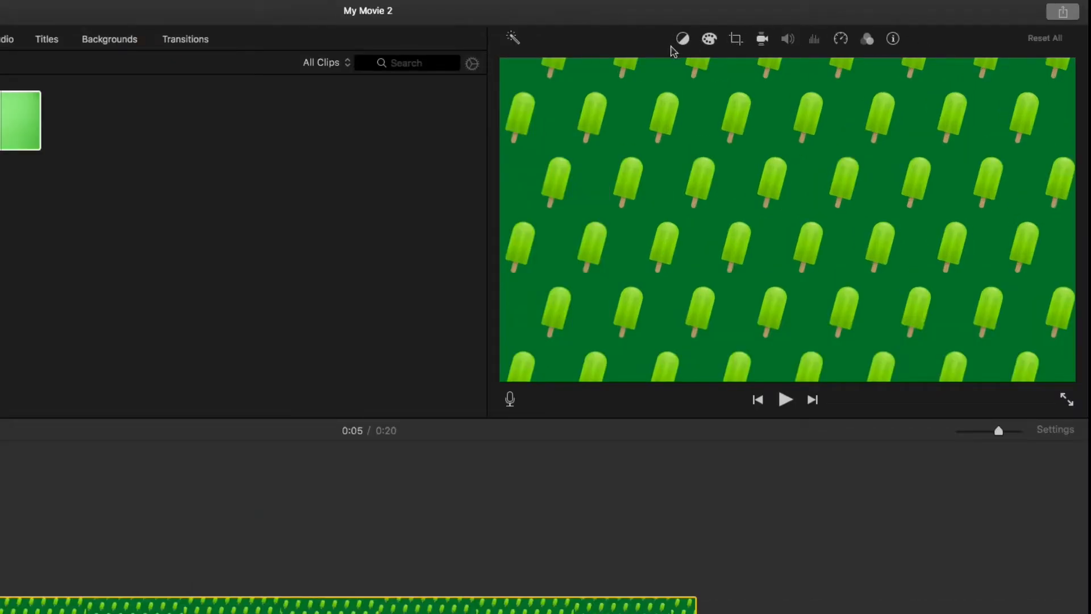
pyautogui.moveTo(662, 48)
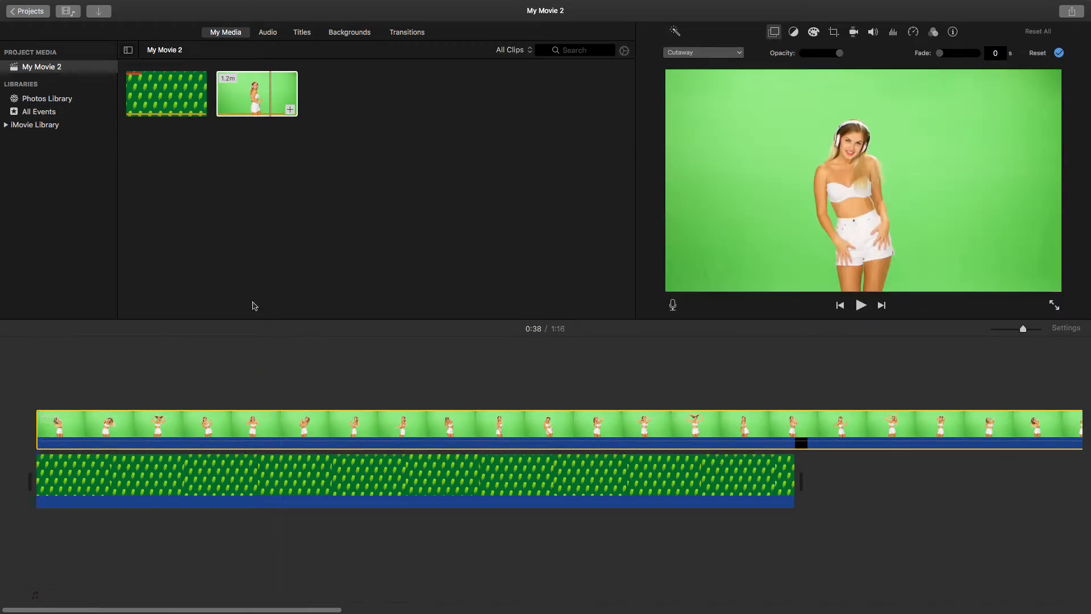
pyautogui.click(719, 426)
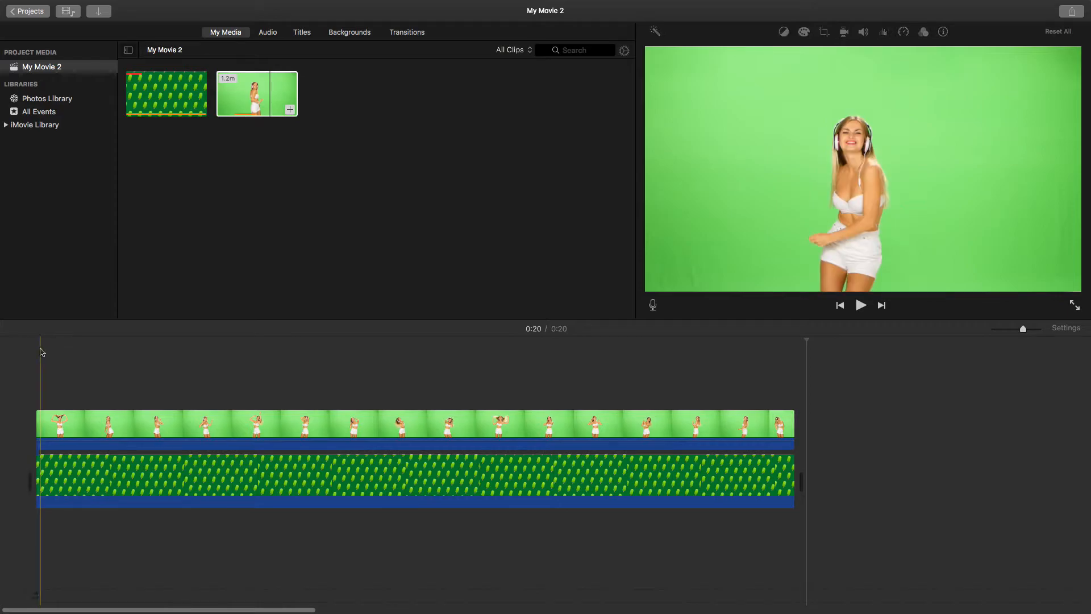
pyautogui.press('space')
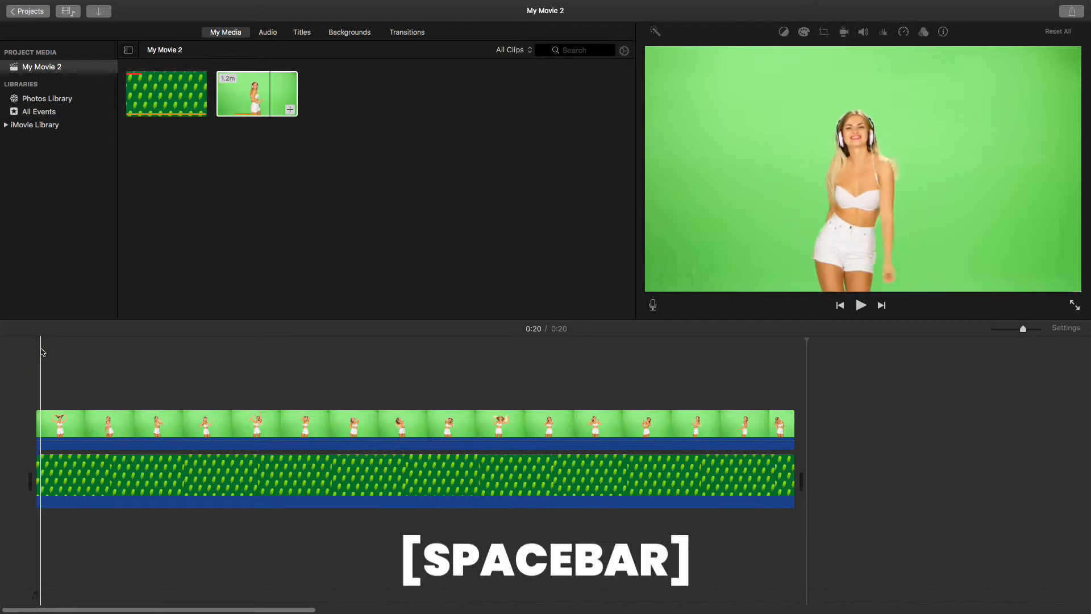
pyautogui.press('space')
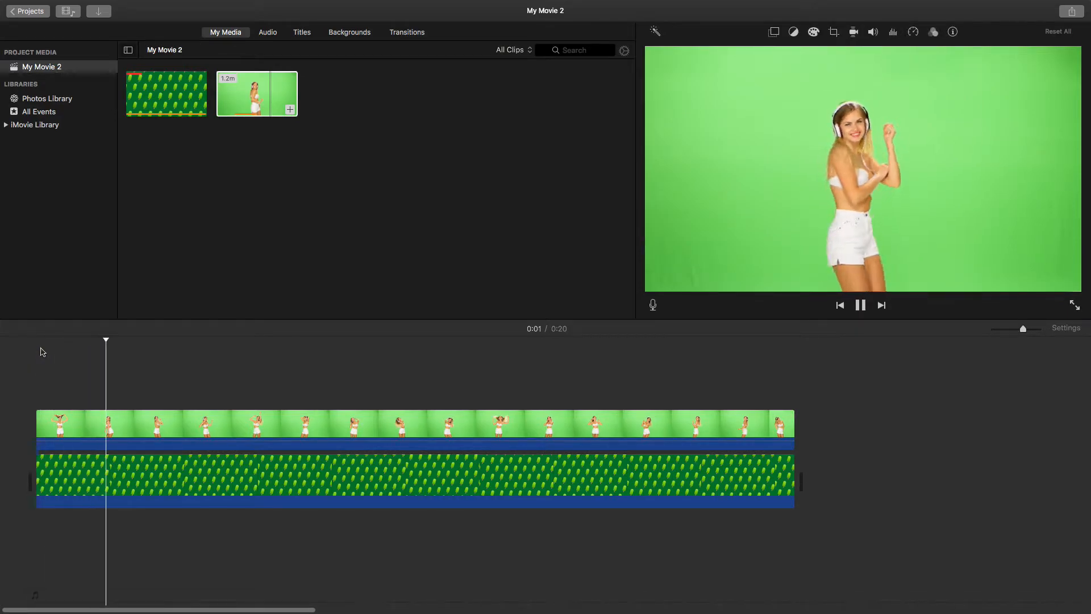
pyautogui.press('space')
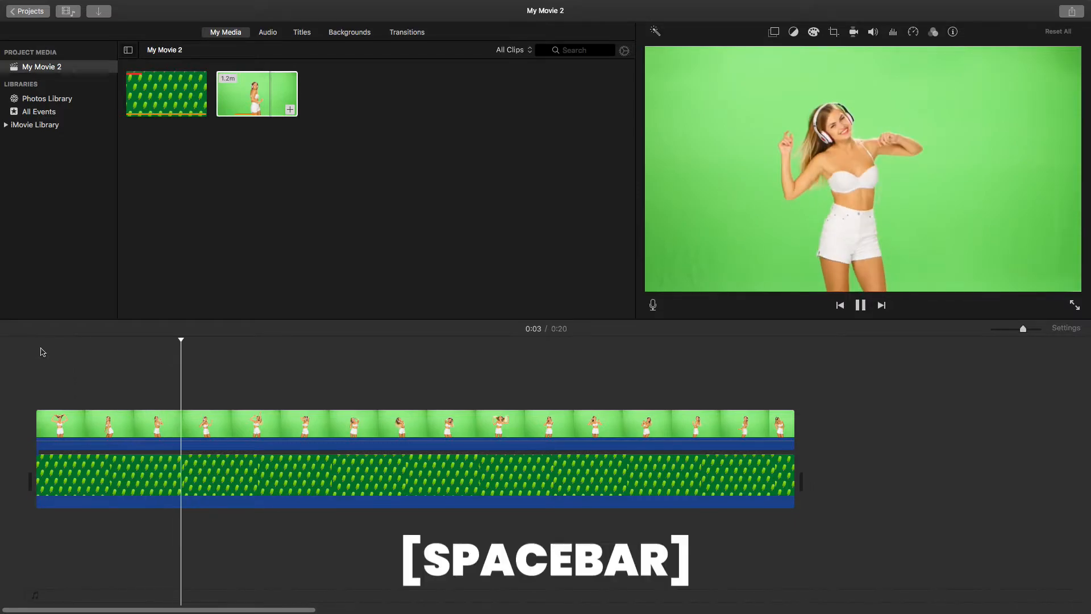
pyautogui.press('space')
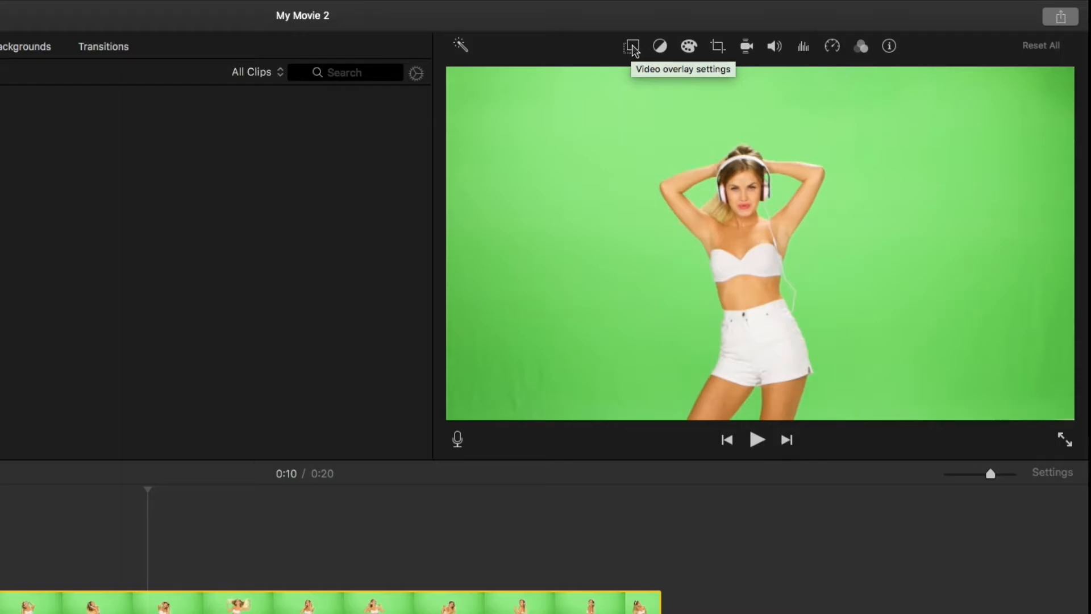
# Set the dancer clip's video overlay to Green/Blue Screen so she appears over the popsicles
pyautogui.click(631, 45)
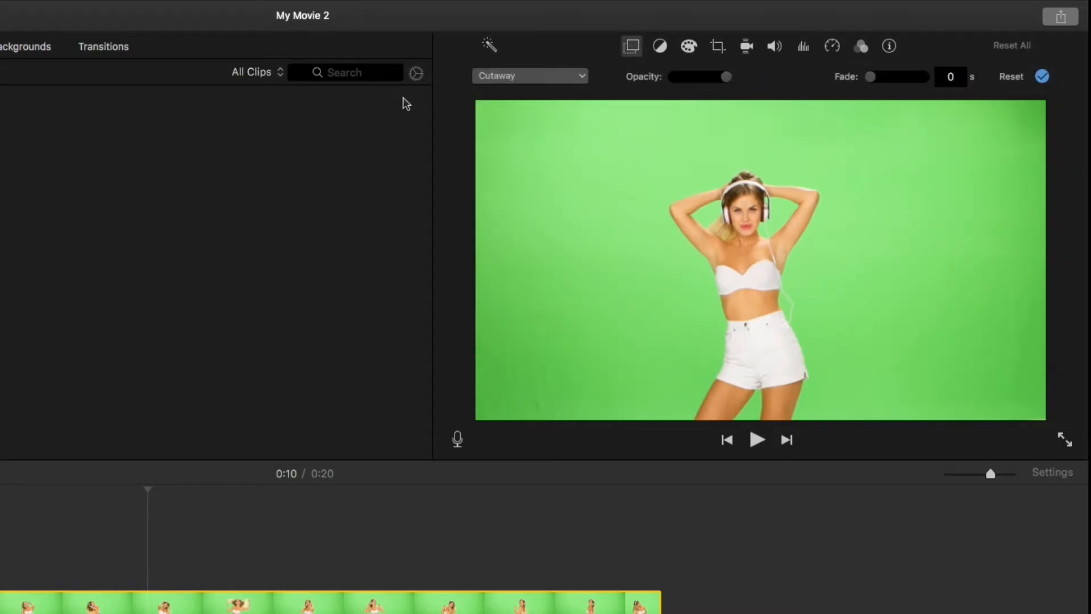
pyautogui.moveTo(582, 76)
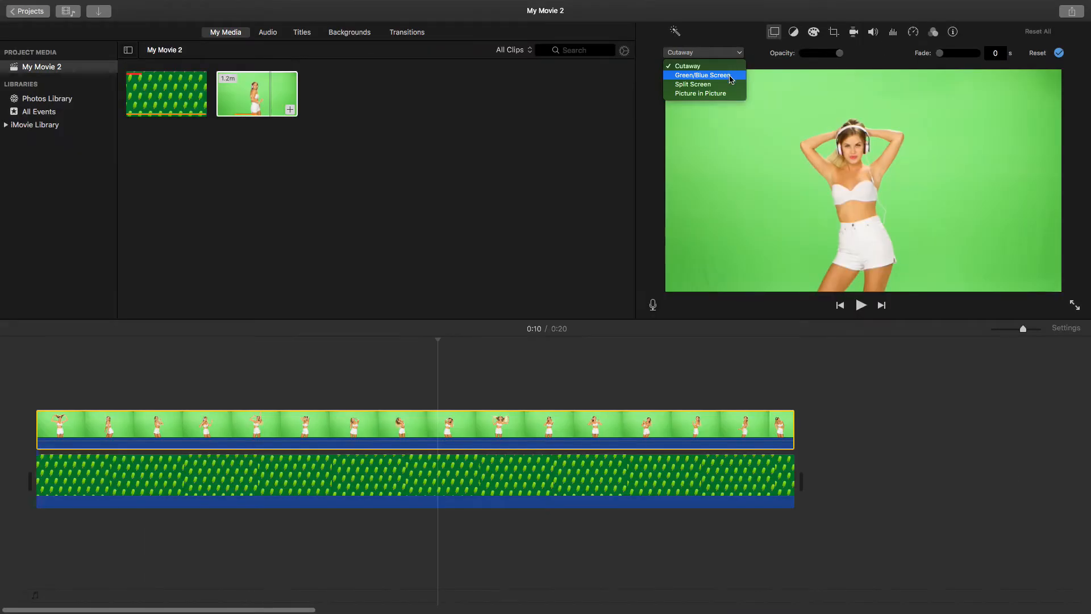
pyautogui.click(703, 75)
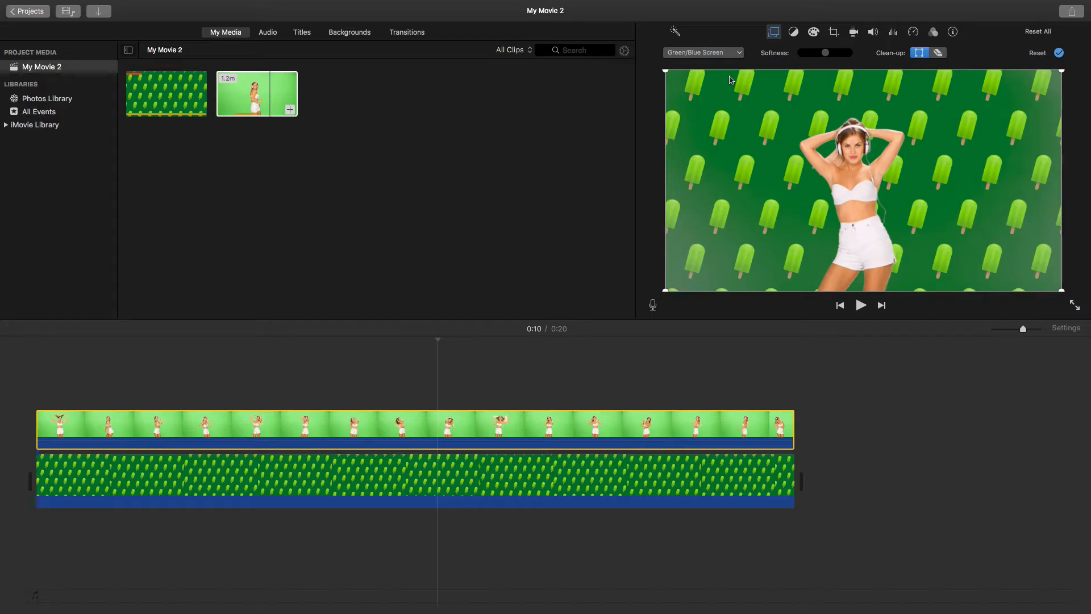
pyautogui.moveTo(694, 295)
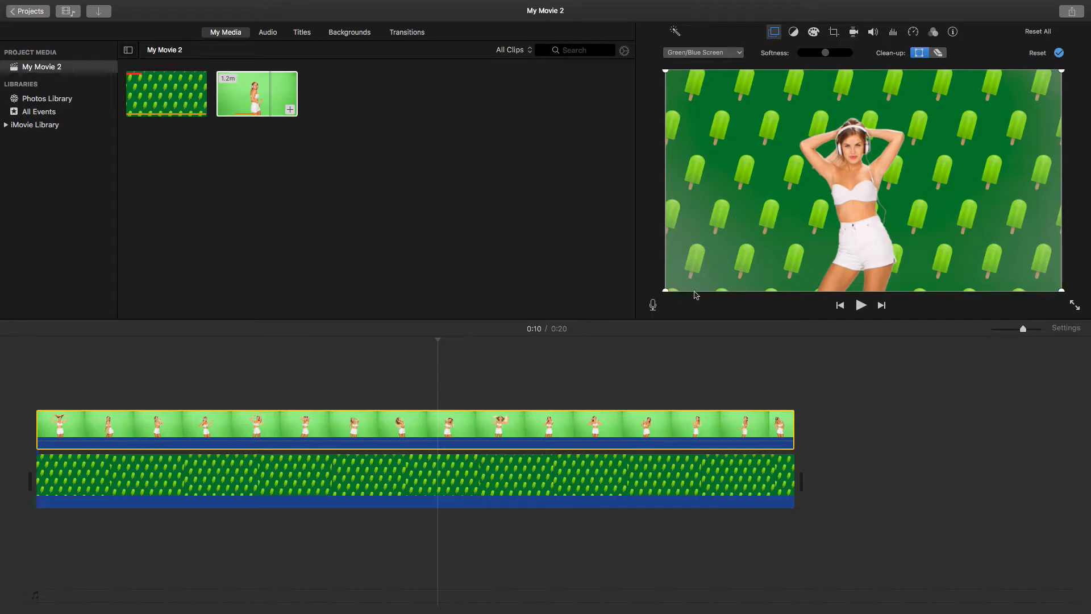
pyautogui.moveTo(965, 144)
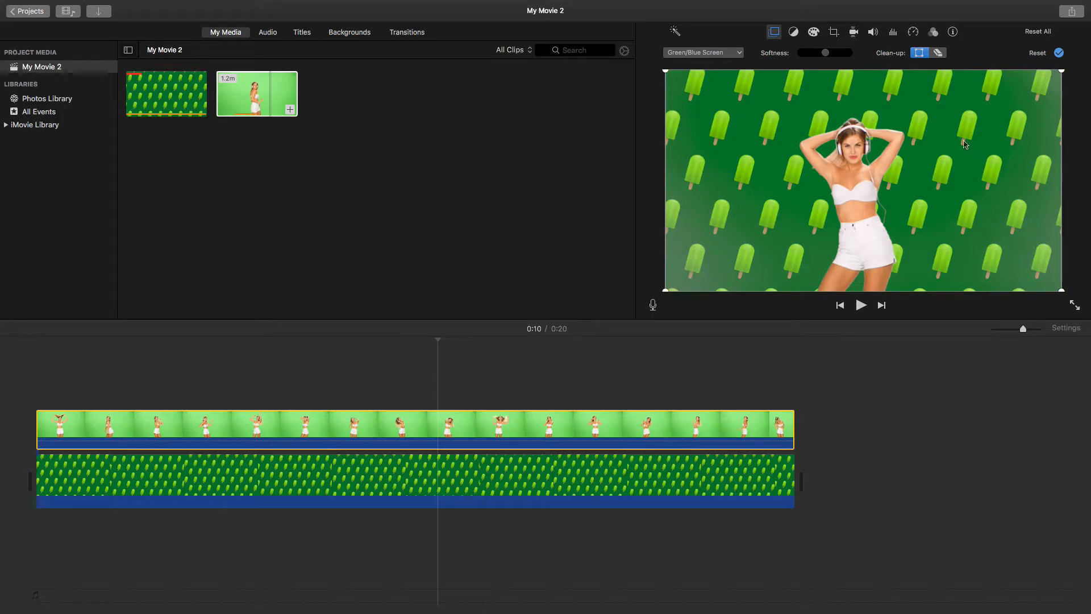
pyautogui.moveTo(675, 110)
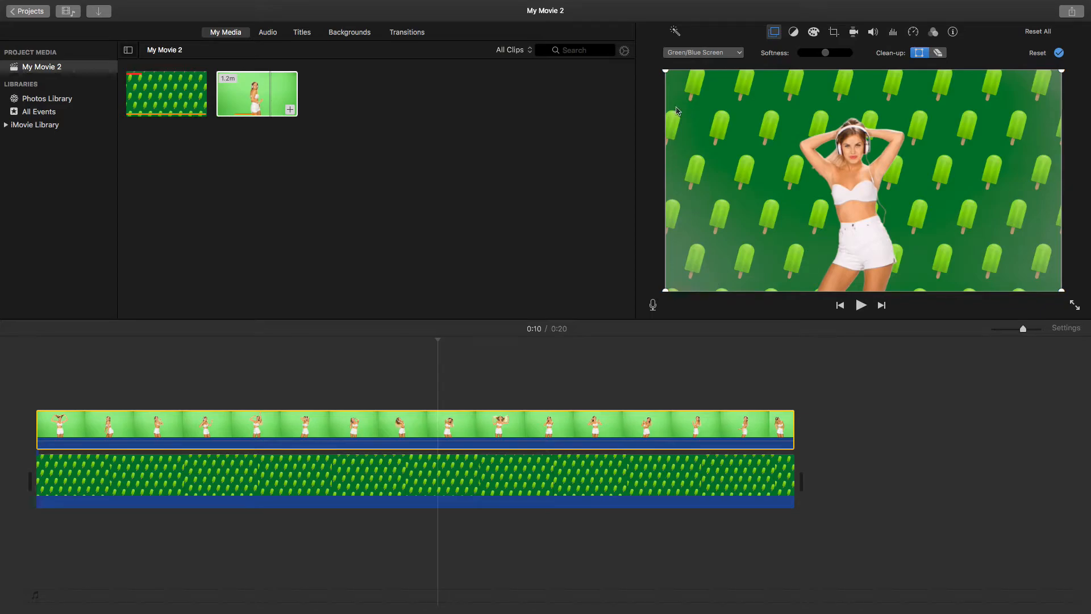
pyautogui.moveTo(985, 262)
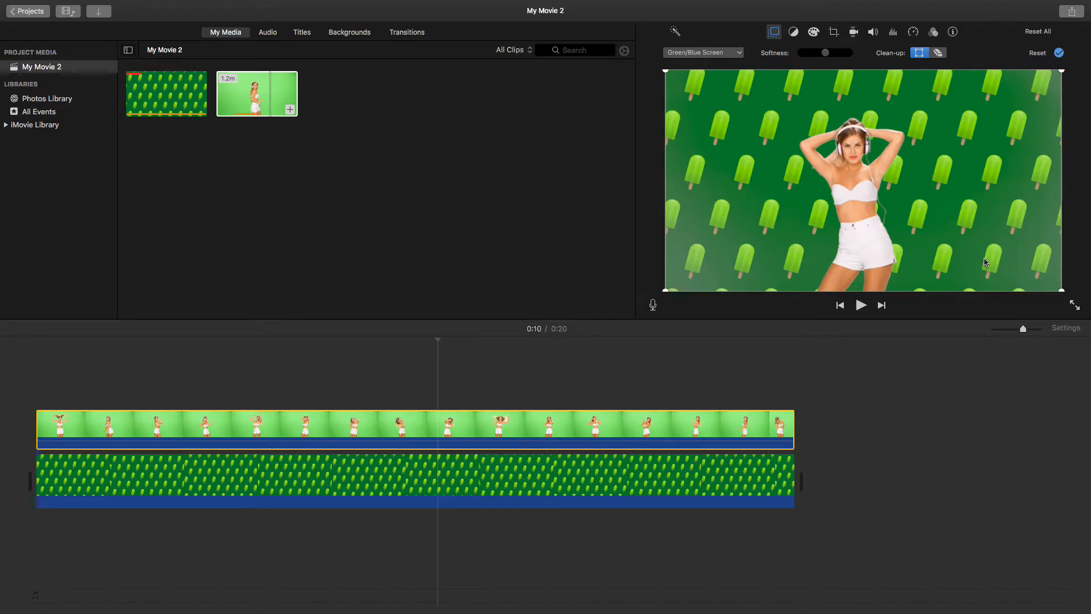
pyautogui.moveTo(911, 210)
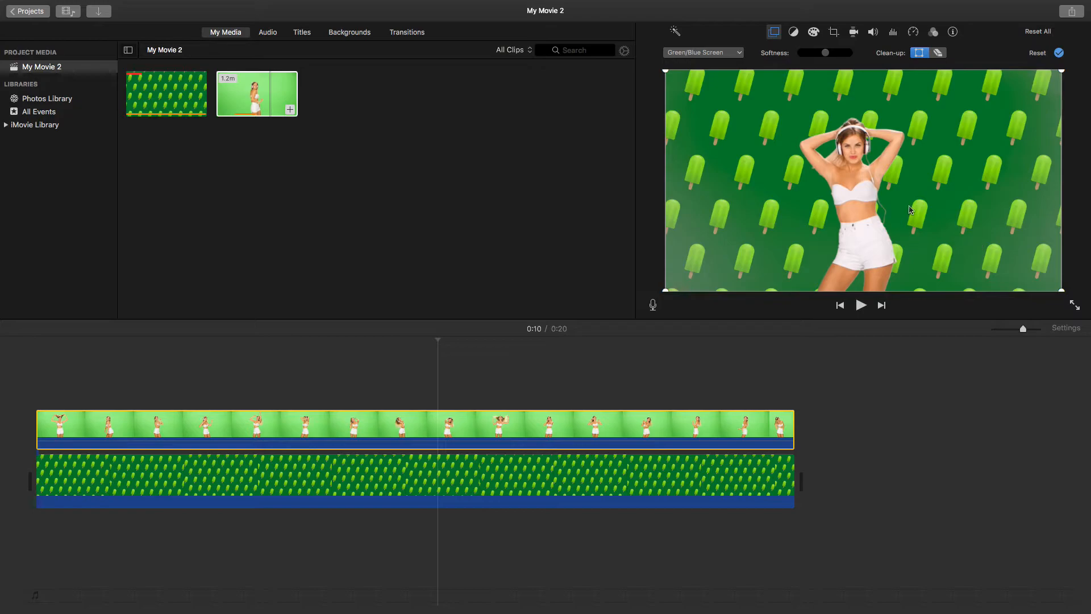
pyautogui.moveTo(833, 78)
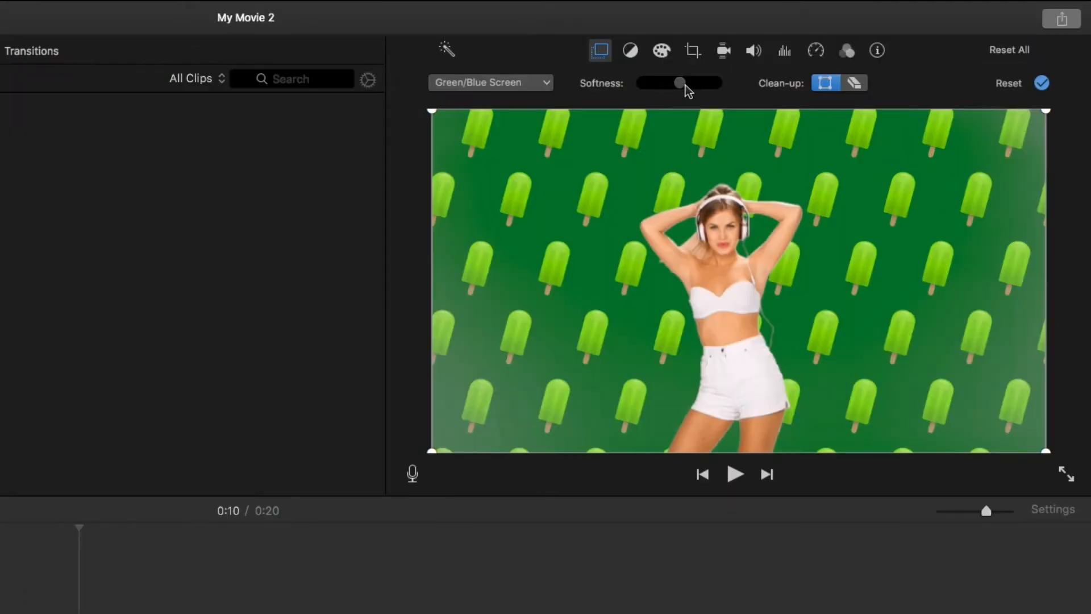
pyautogui.moveTo(682, 85)
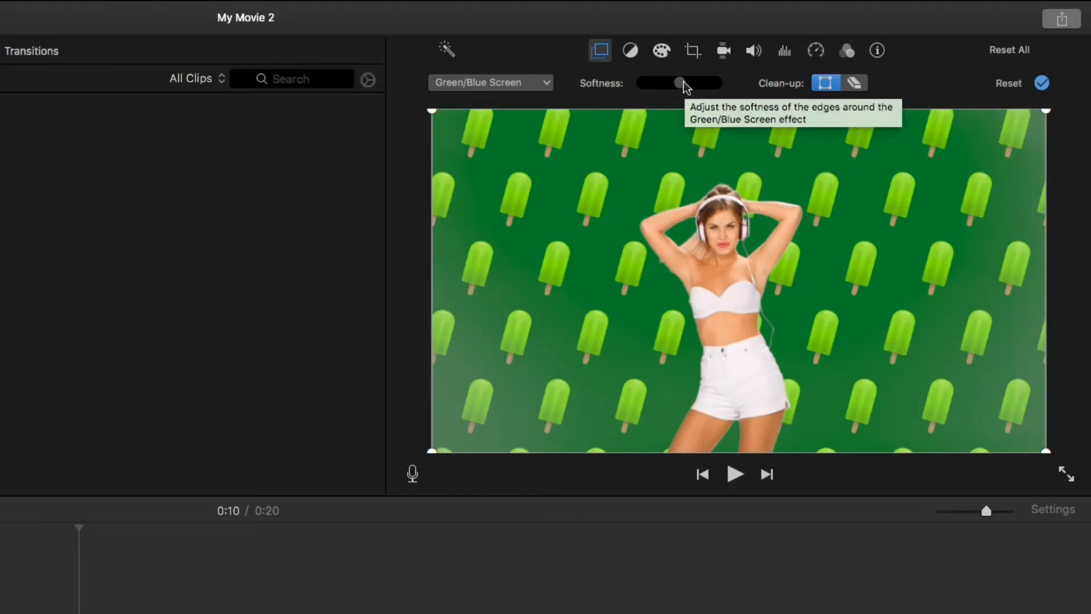
pyautogui.moveTo(714, 94)
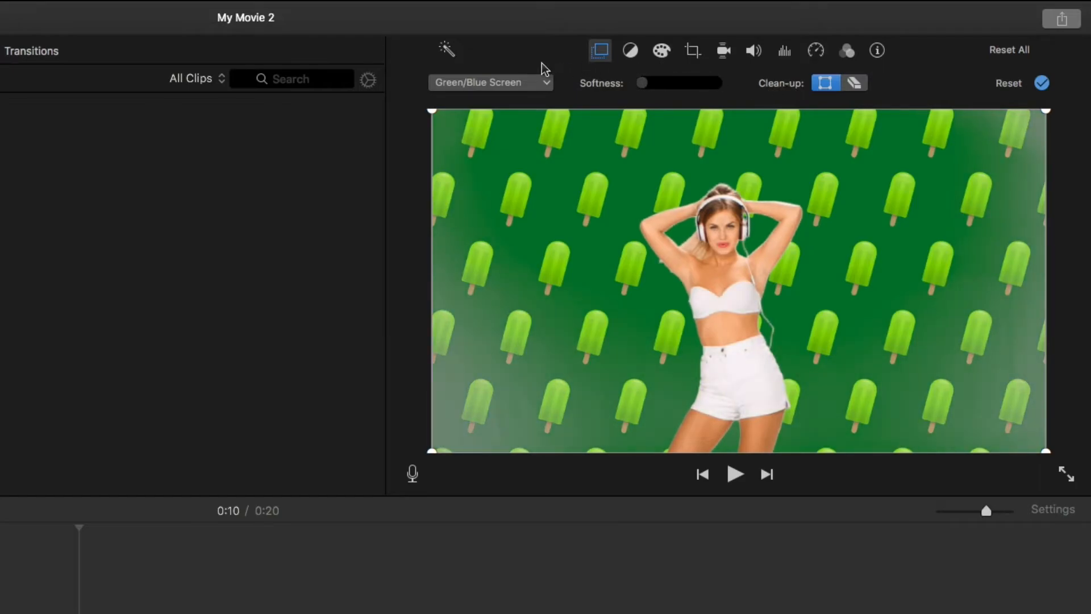
pyautogui.moveTo(615, 69)
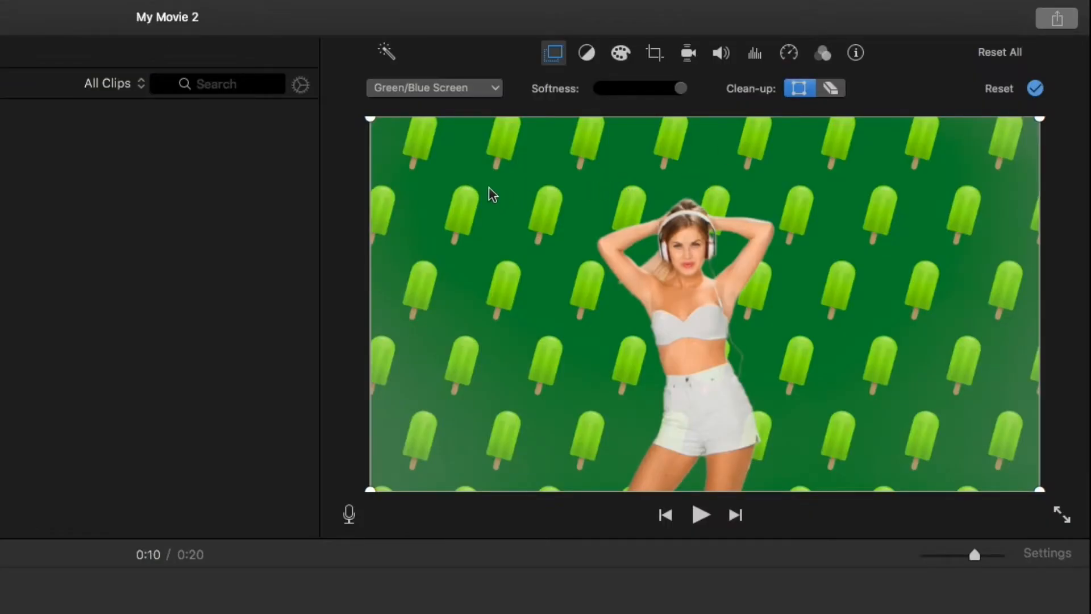
pyautogui.moveTo(374, 122)
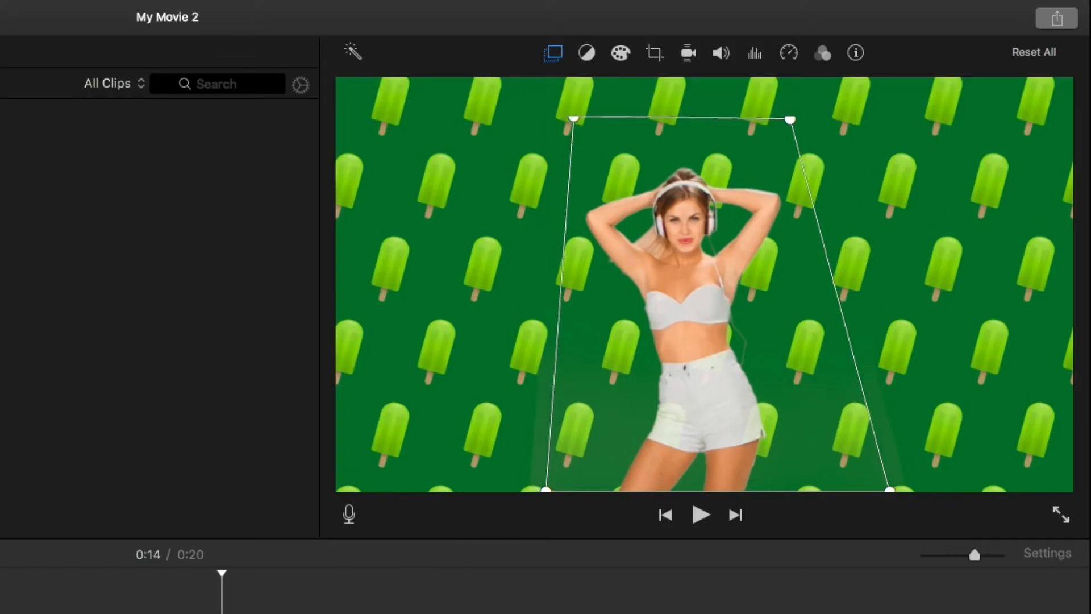
# Confirm the tapered crop around the dancer and leave the clip's settings
pyautogui.click(701, 515)
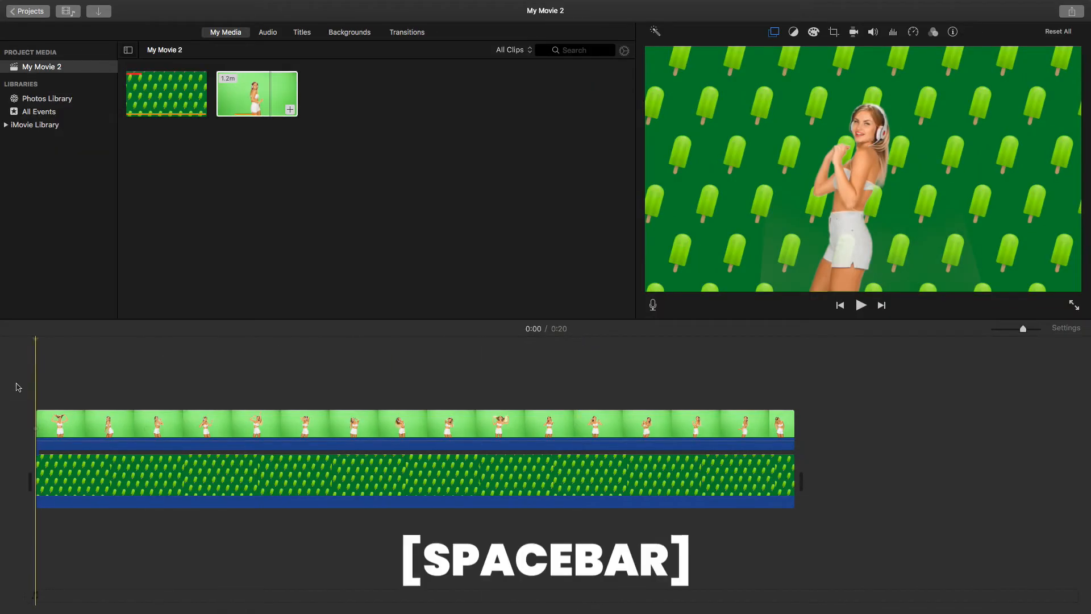
pyautogui.press('space')
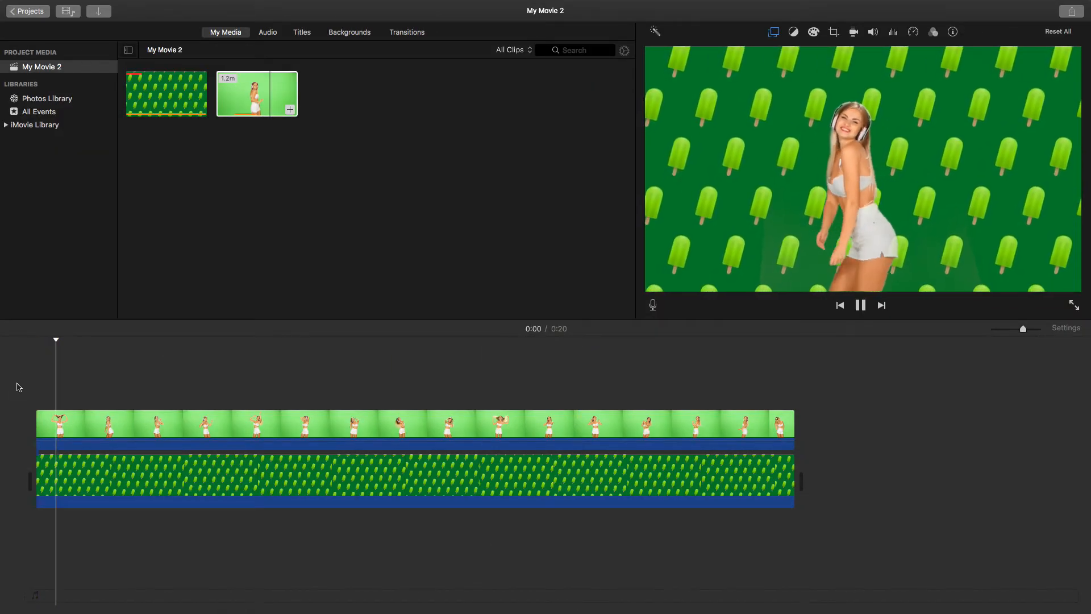
pyautogui.click(859, 305)
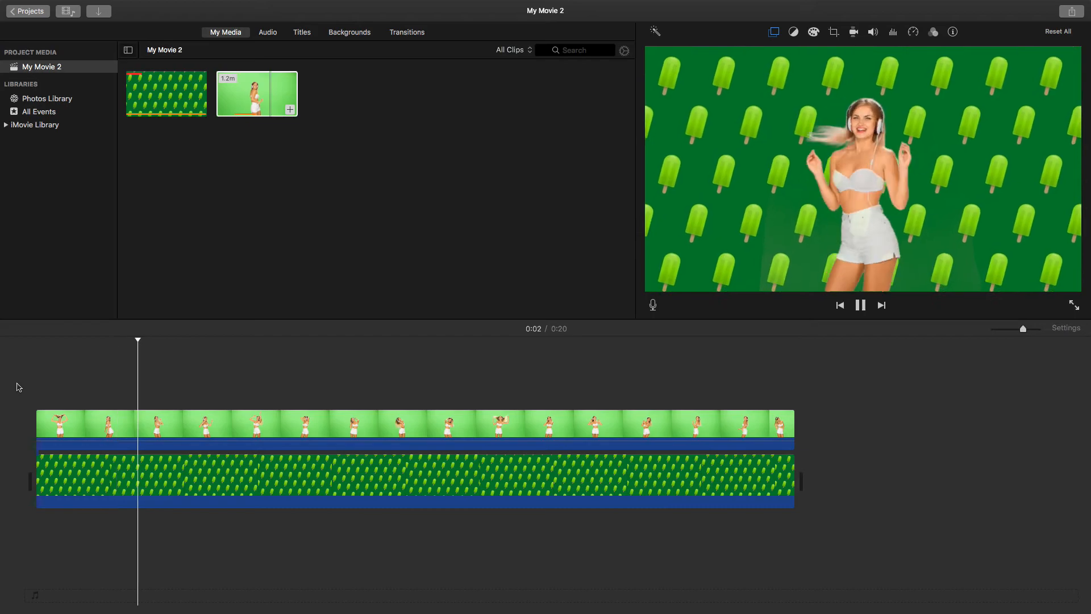
pyautogui.press('space')
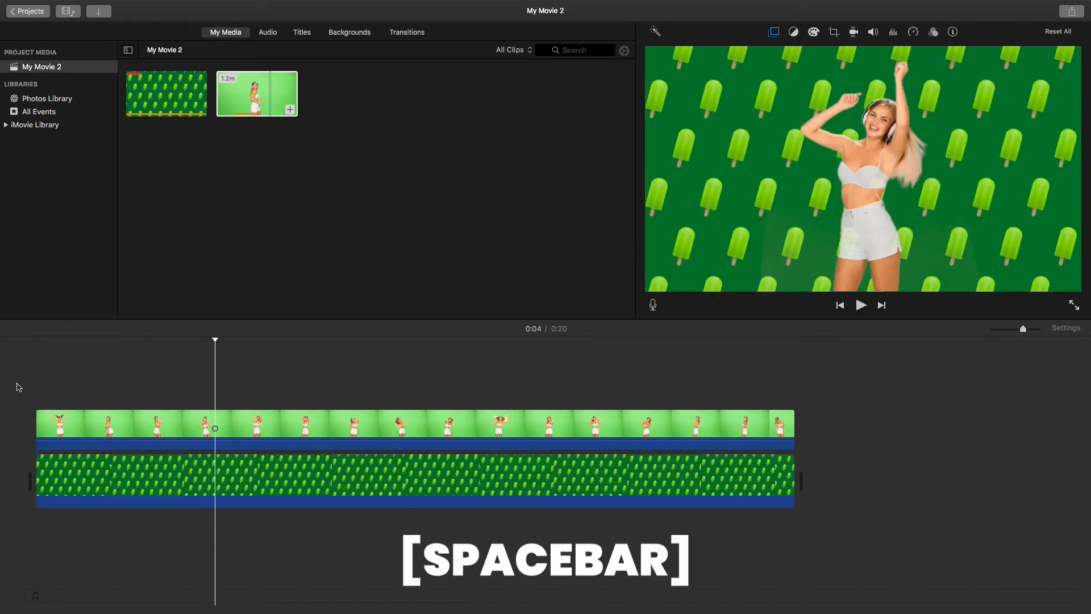
pyautogui.press('space')
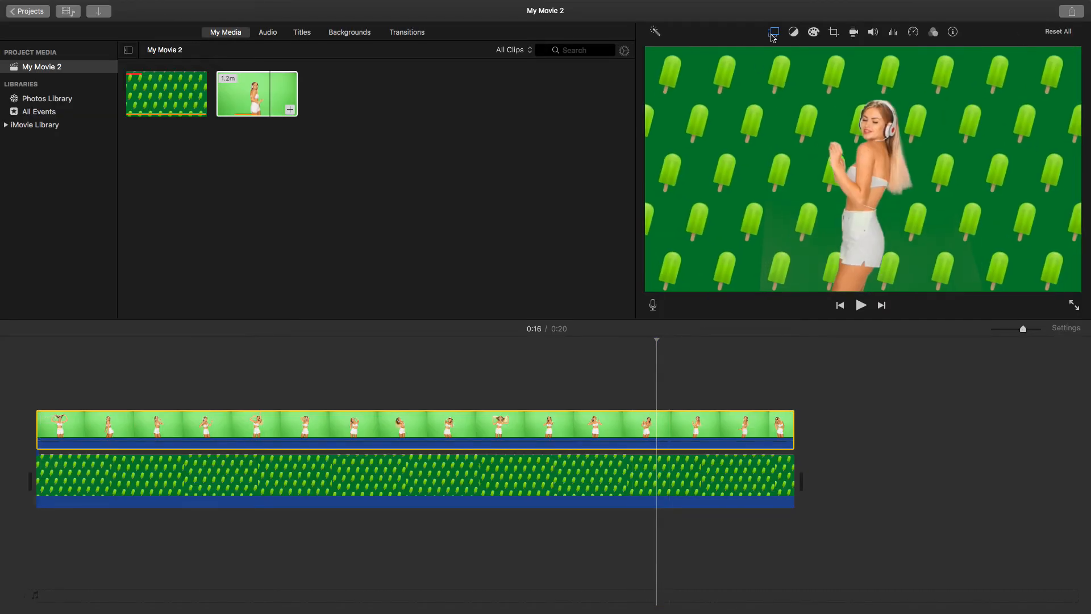
# Reopen the dancer's green screen settings and pause near 0:03 to inspect the crop
pyautogui.click(774, 32)
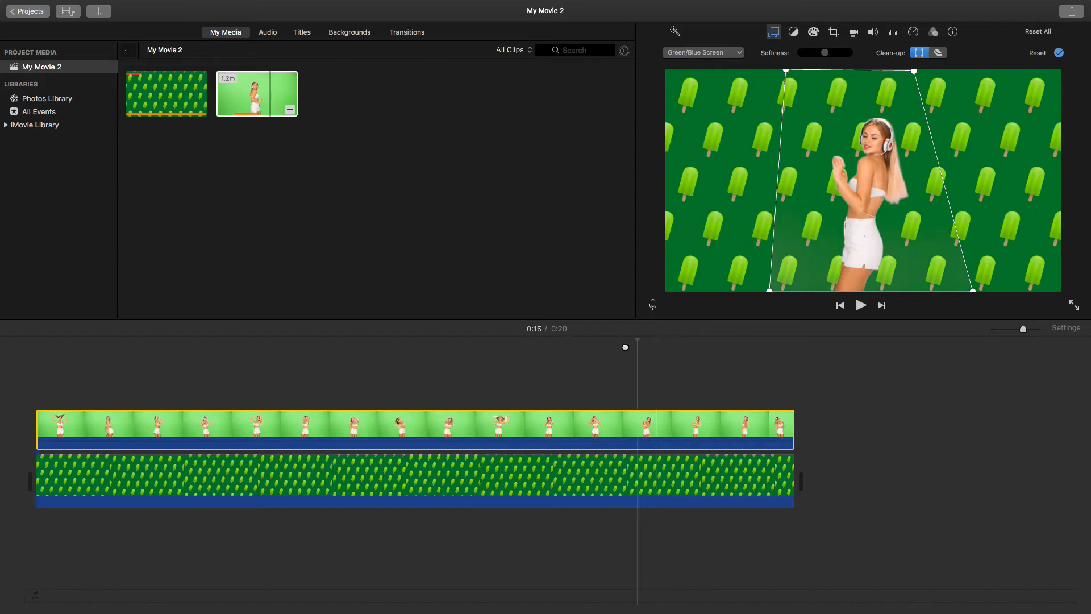
pyautogui.click(861, 304)
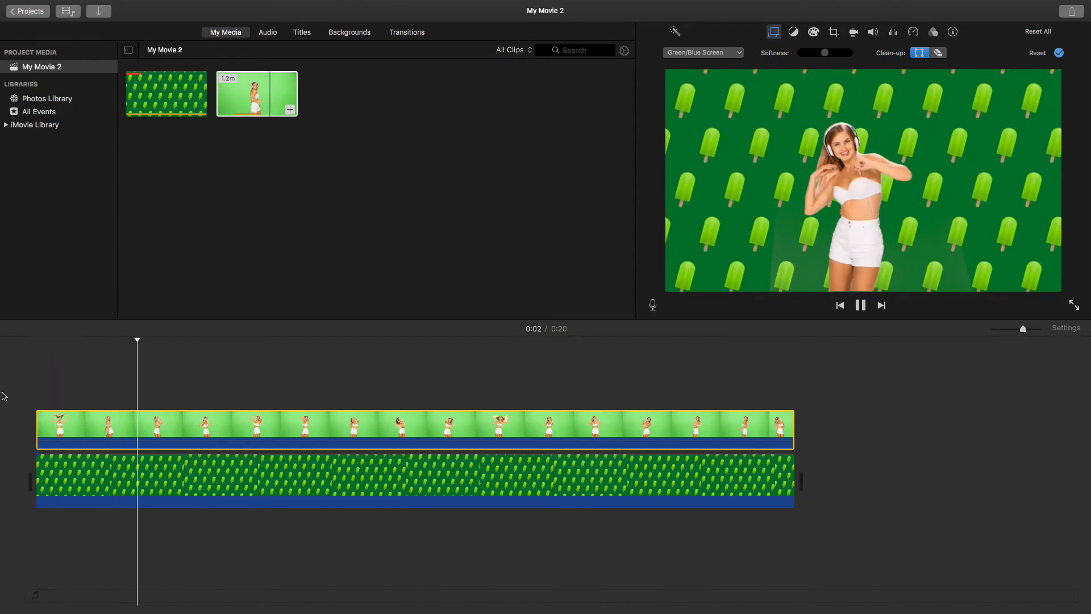
pyautogui.click(860, 304)
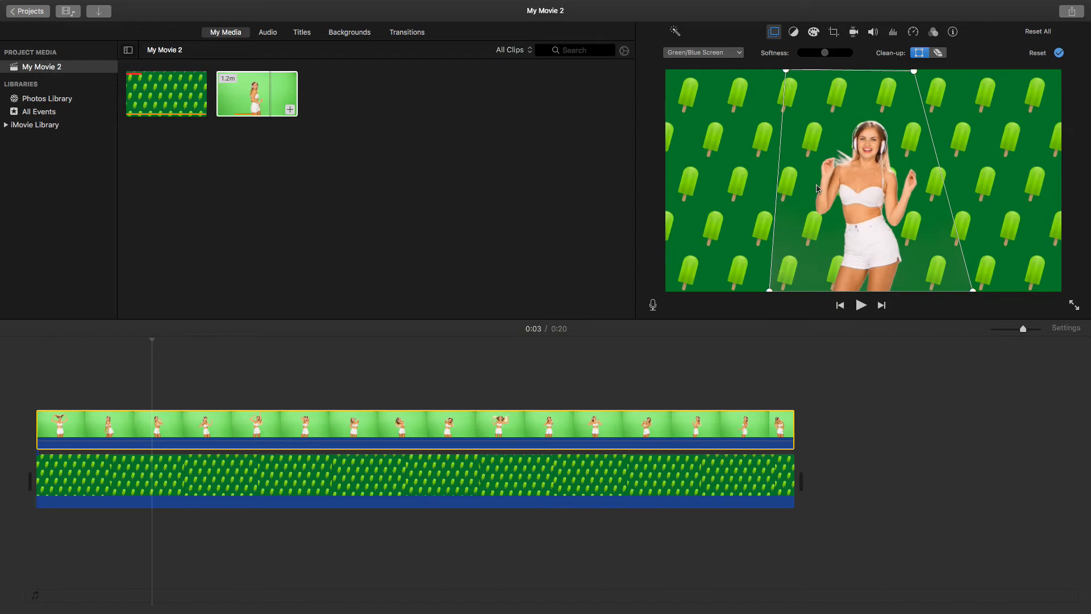
pyautogui.moveTo(793, 160)
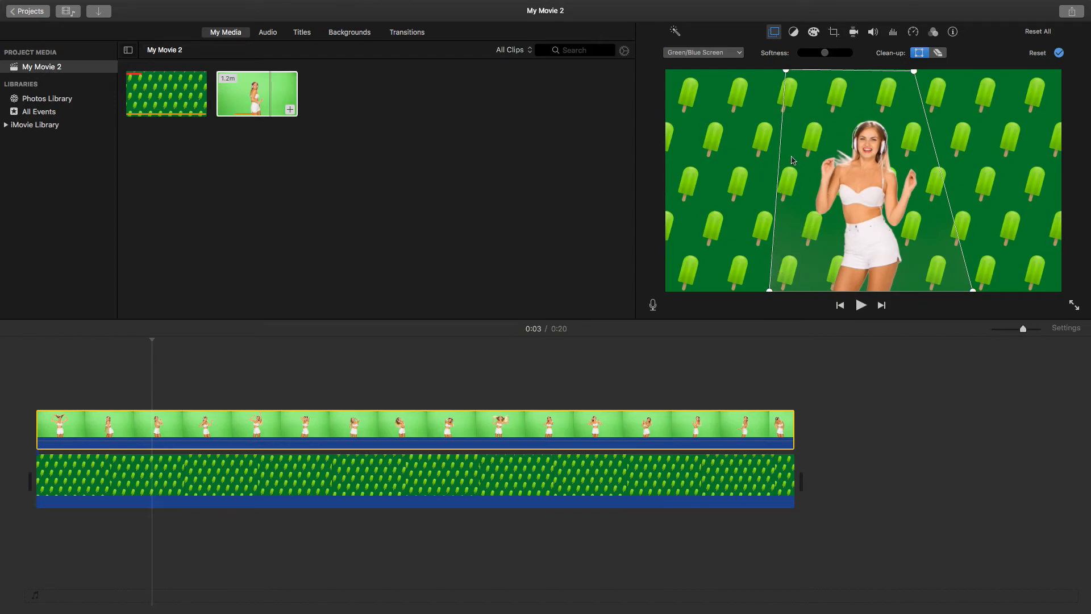
pyautogui.moveTo(780, 162)
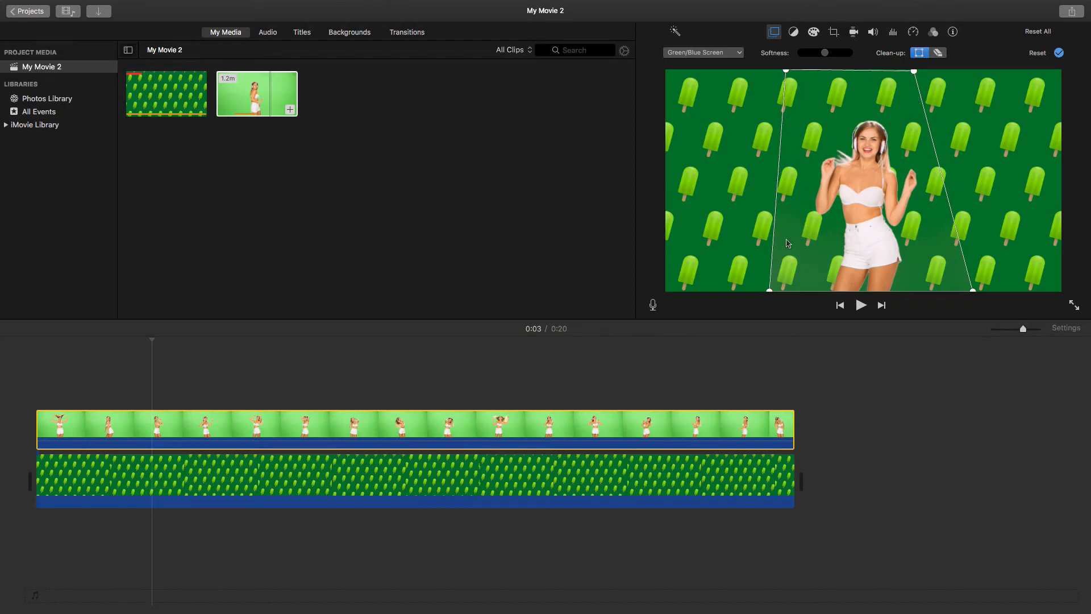
pyautogui.moveTo(1006, 159)
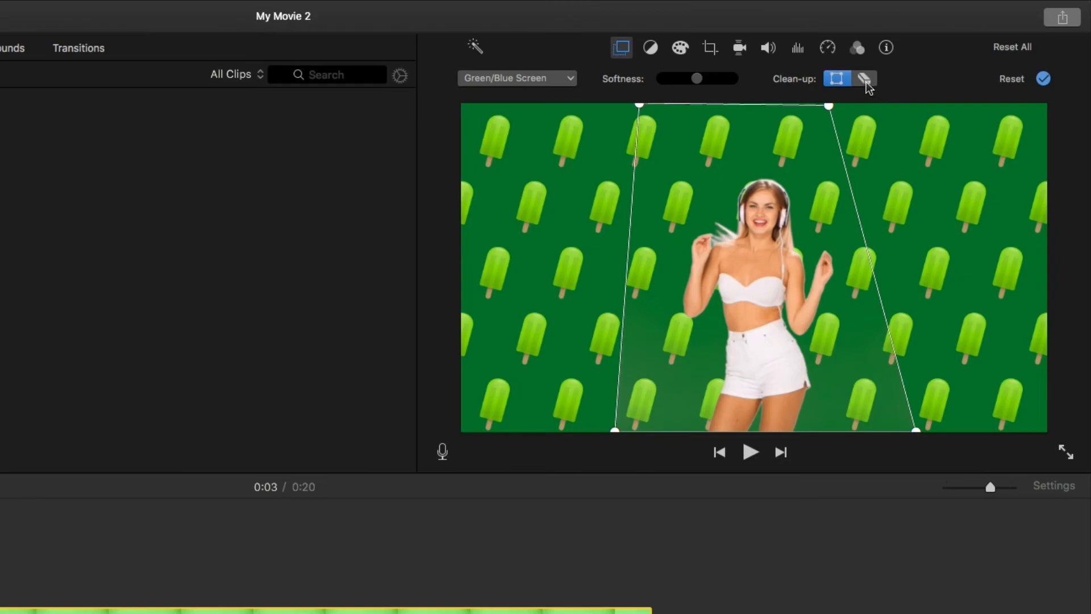
# Erase the pale haze around the dancer's legs, then replay the movie from the start
pyautogui.click(864, 79)
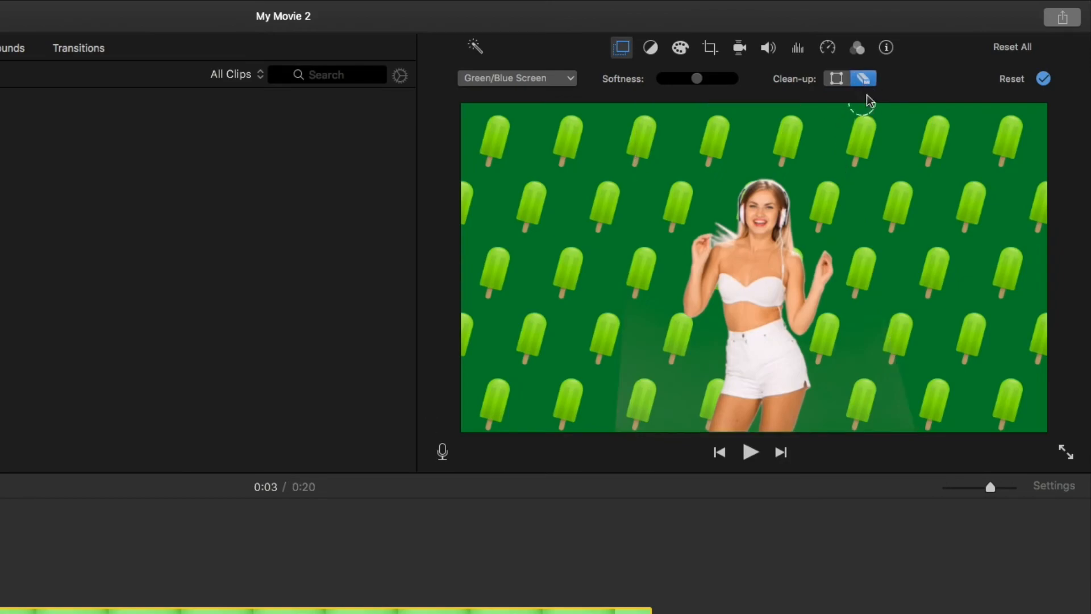
pyautogui.moveTo(649, 414)
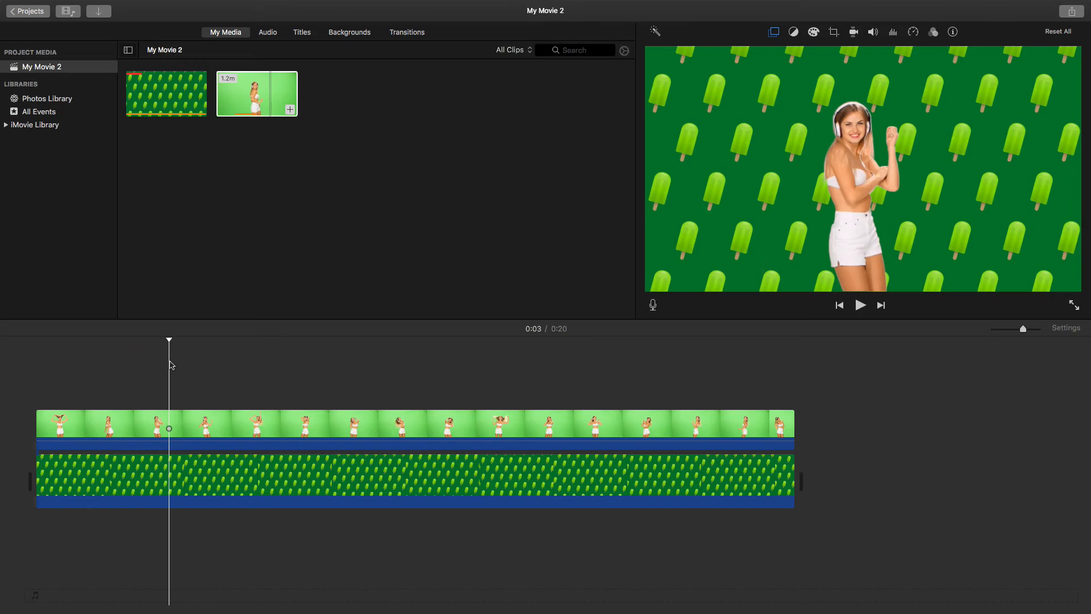
pyautogui.press('space')
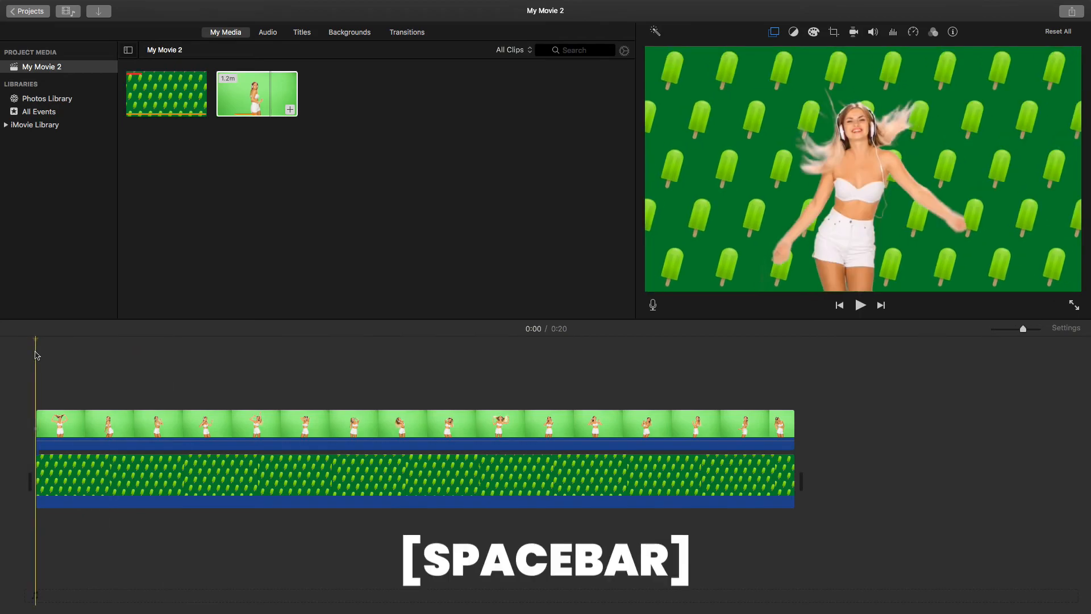